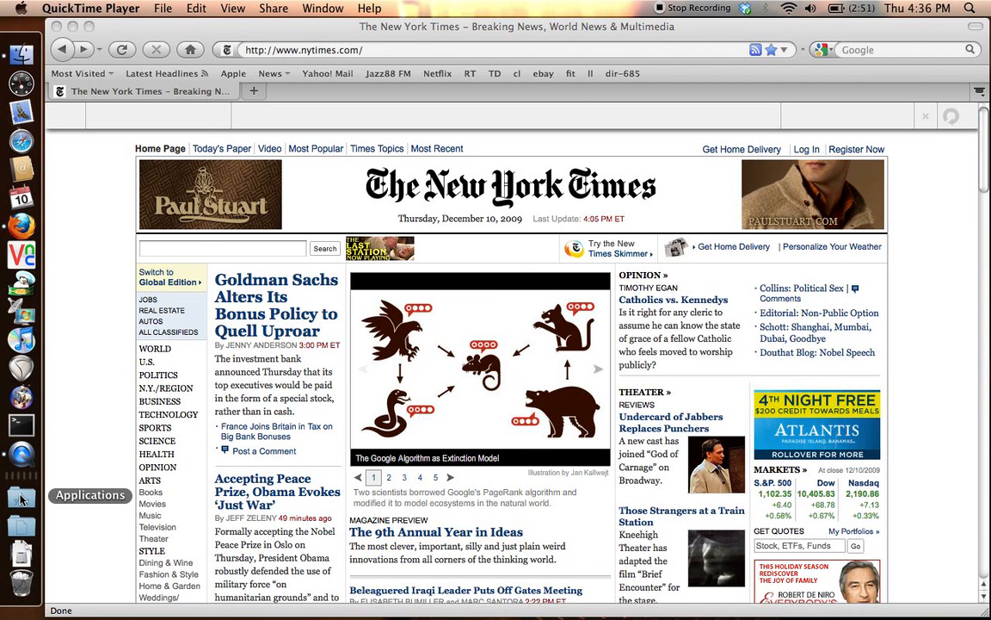
- Show the Dock's Applications stack and browse its icons over the news page
click(21, 499)
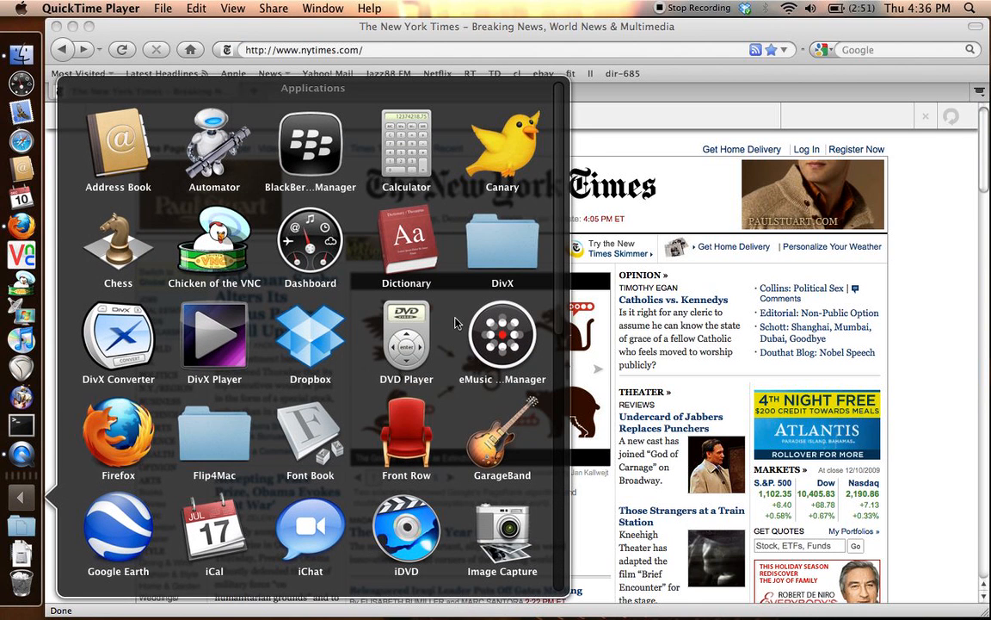
scroll(down, 3)
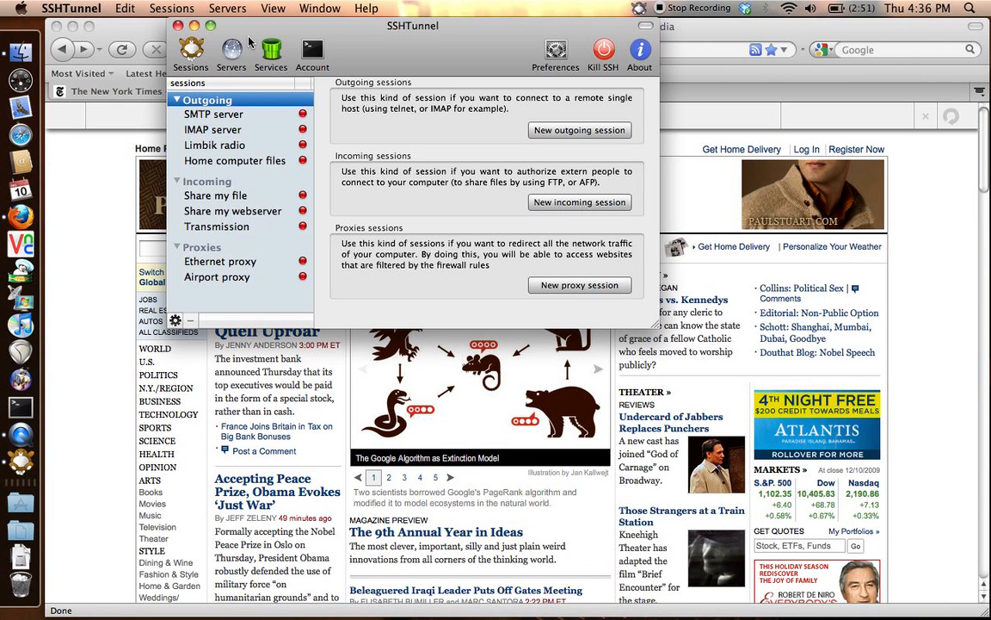
mouse_move(235, 53)
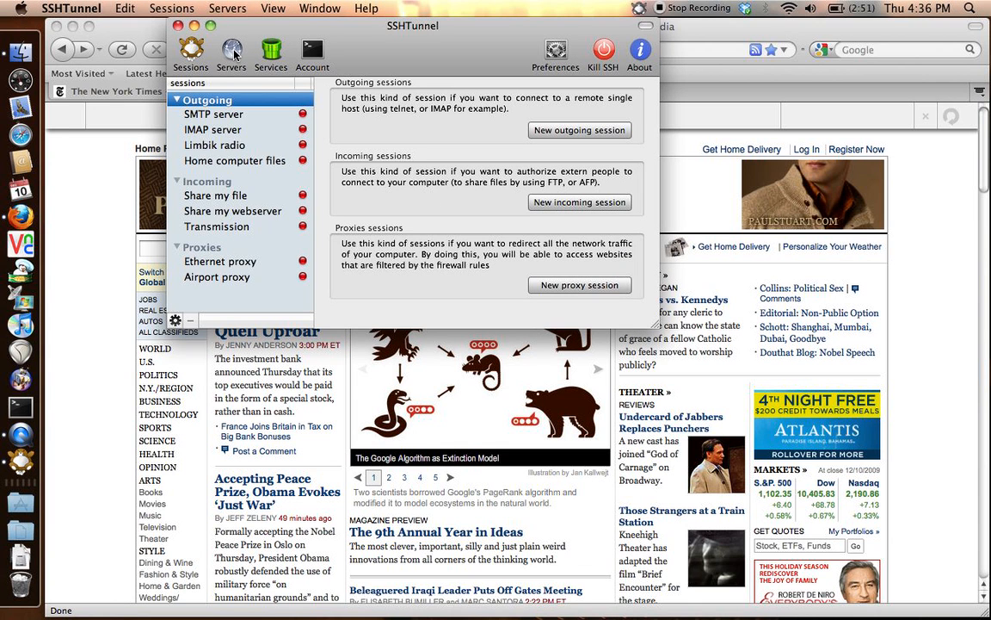
- Apply the saved server 71.192.26.102:30022 to all sessions and confirm with Yes
click(231, 51)
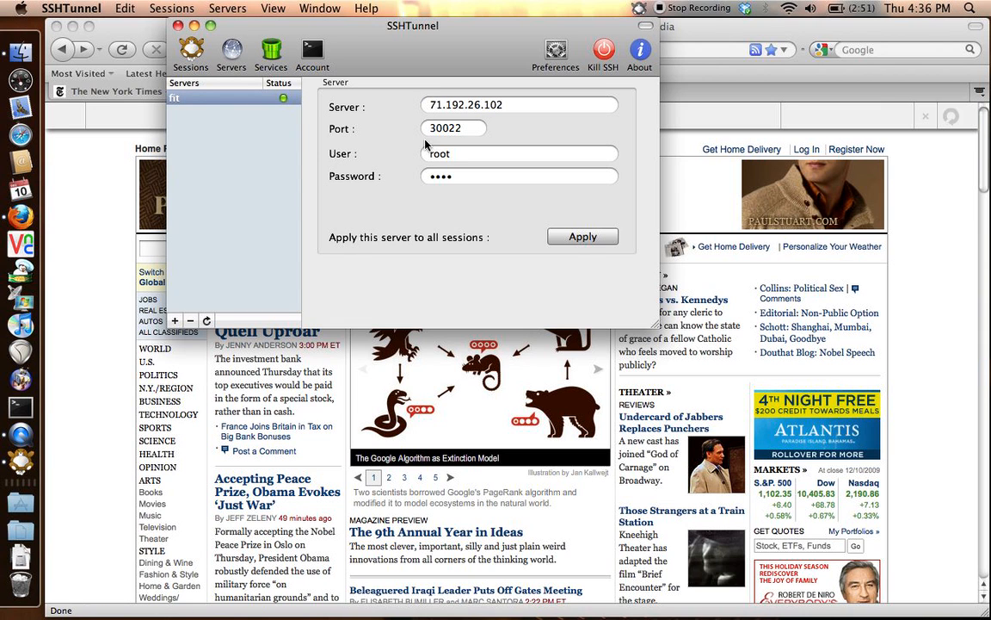
mouse_move(179, 316)
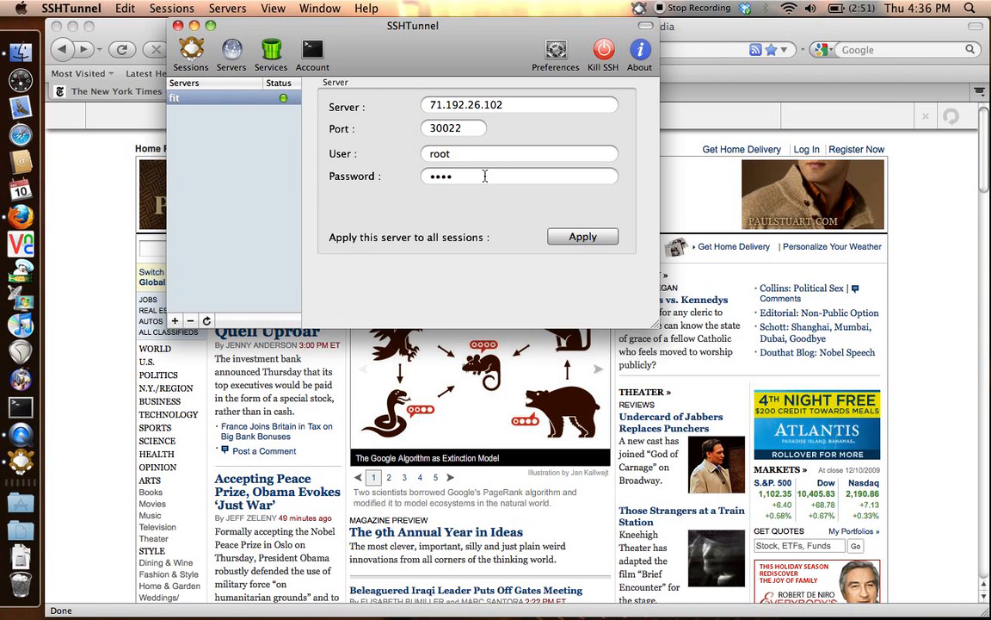
mouse_move(318, 131)
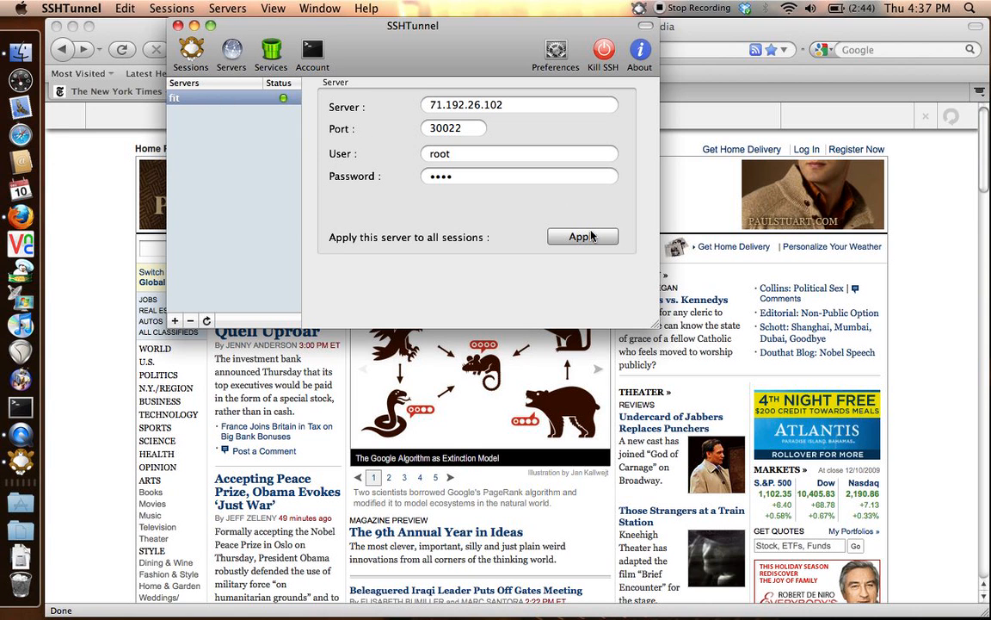
click(582, 238)
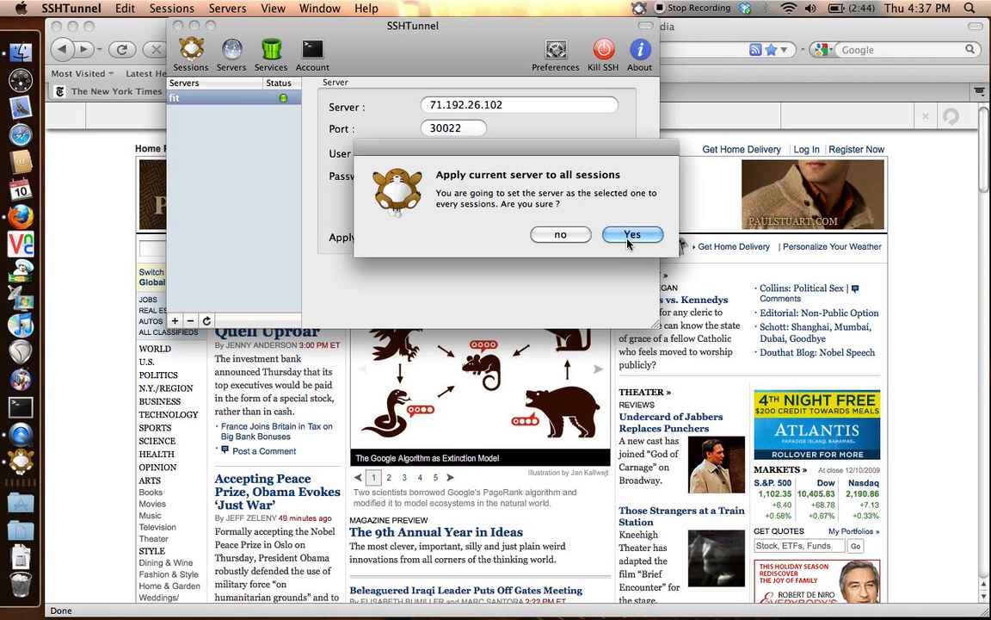
click(633, 234)
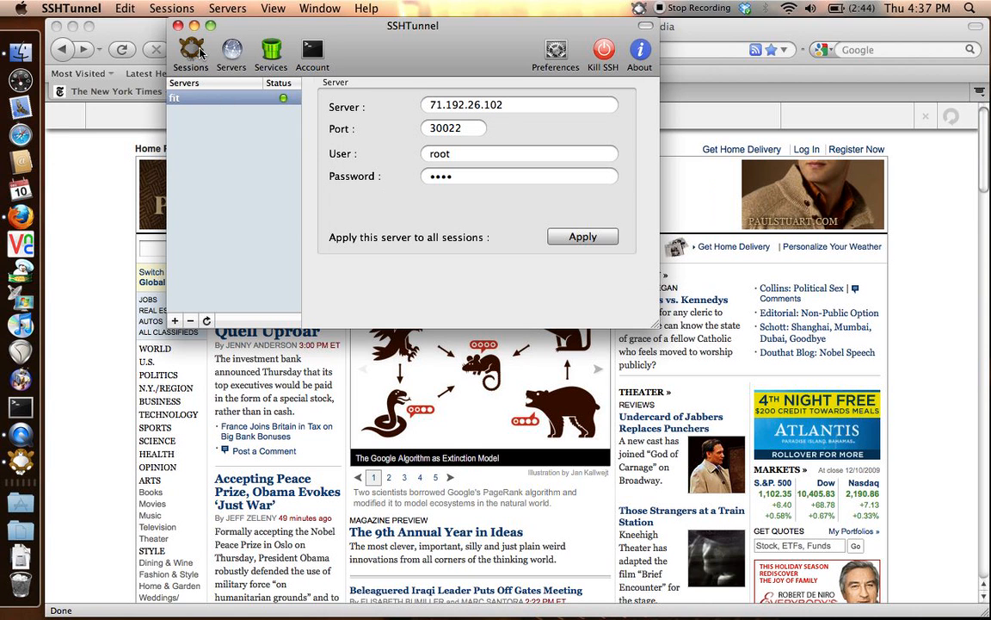
- Return to the Sessions overview and select the Airport proxy session (local port 7771)
click(189, 53)
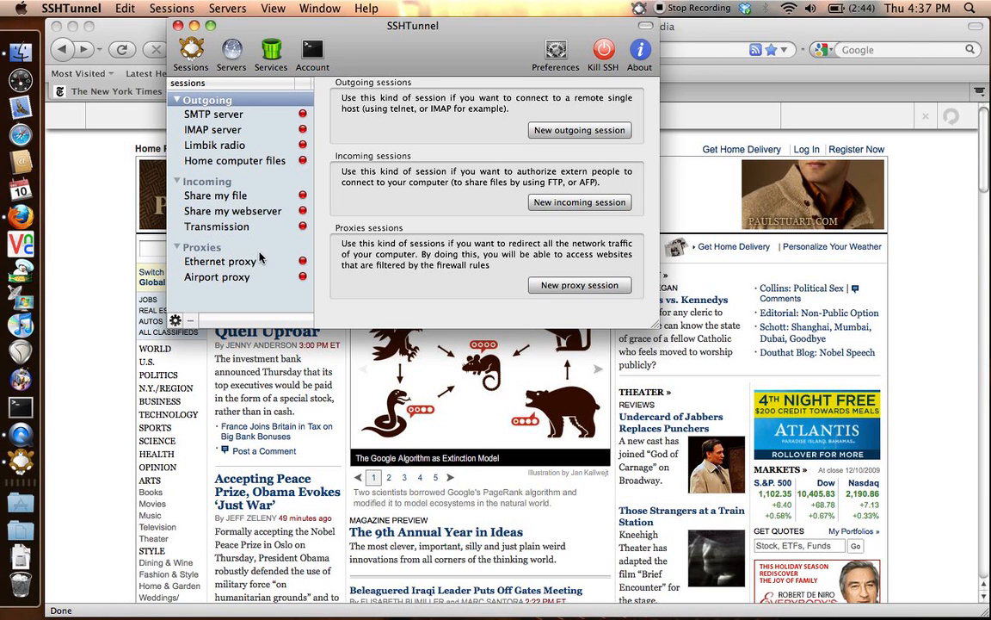
click(217, 276)
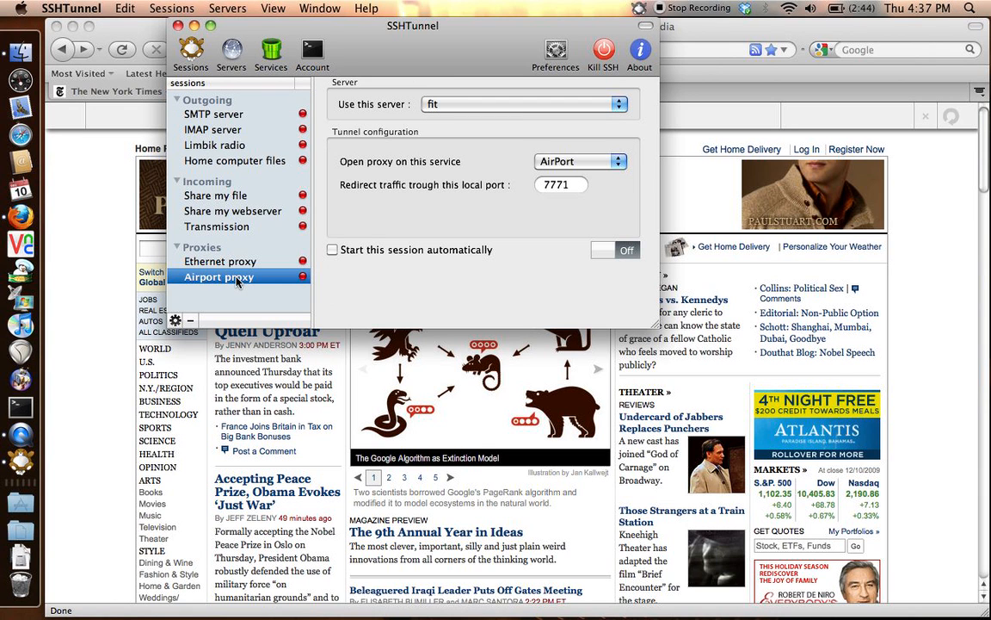
mouse_move(549, 97)
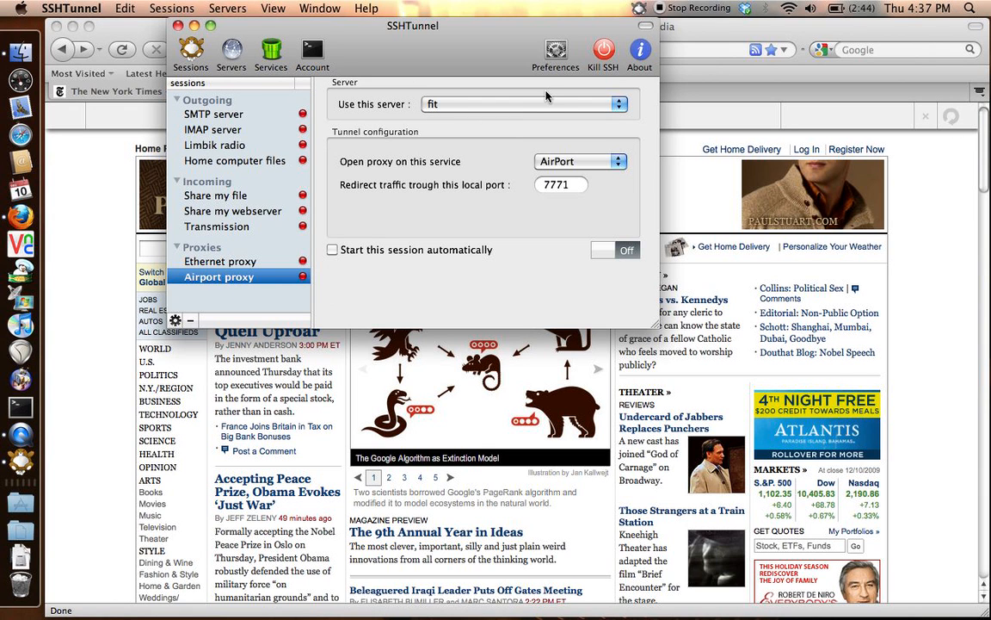
mouse_move(455, 113)
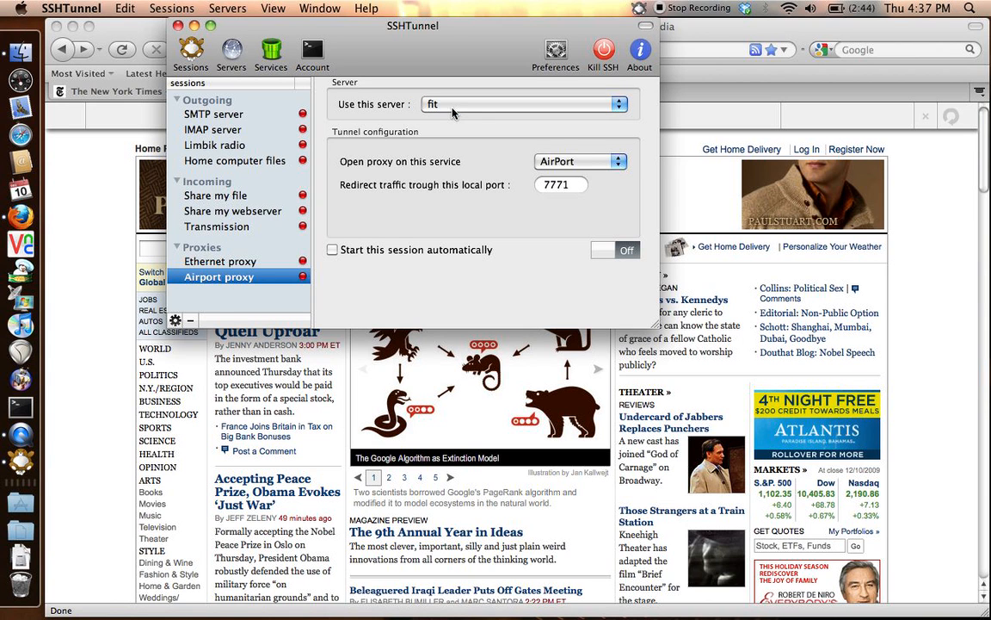
mouse_move(551, 198)
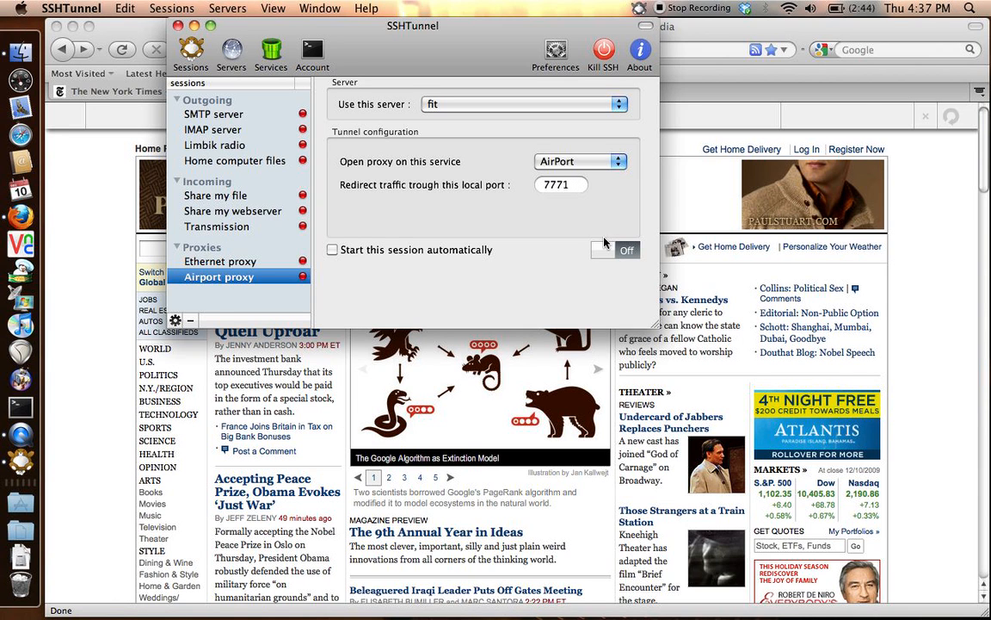
- Switch the Airport proxy session on until it reports a successful connection
click(603, 249)
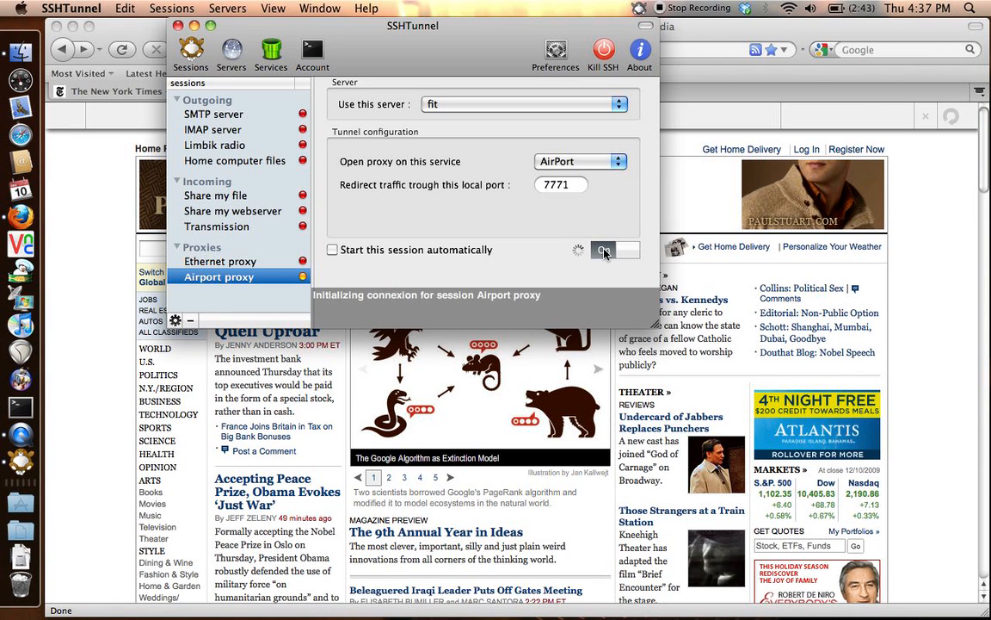
click(604, 250)
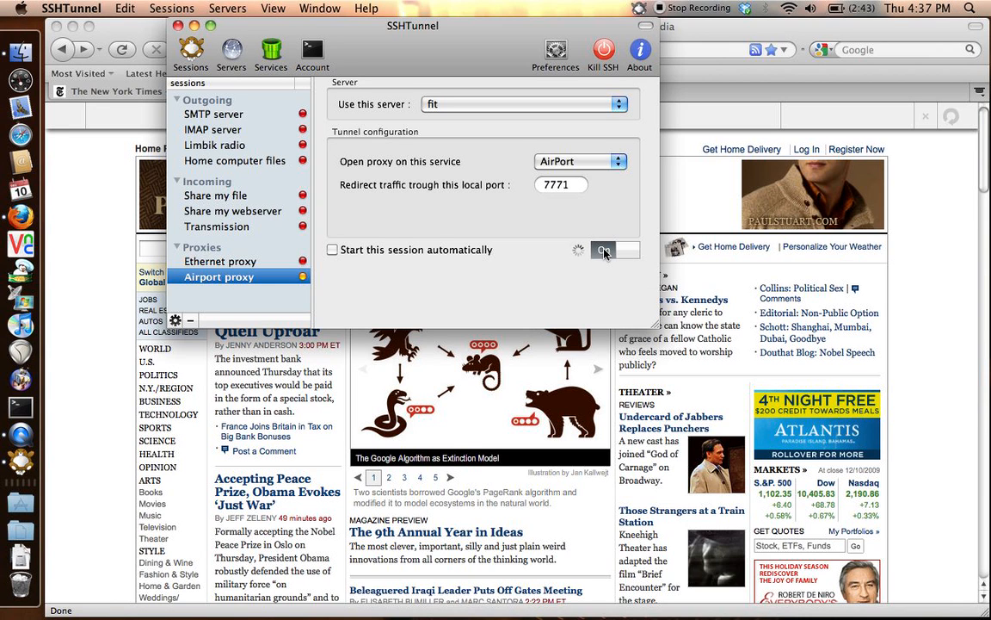
click(604, 249)
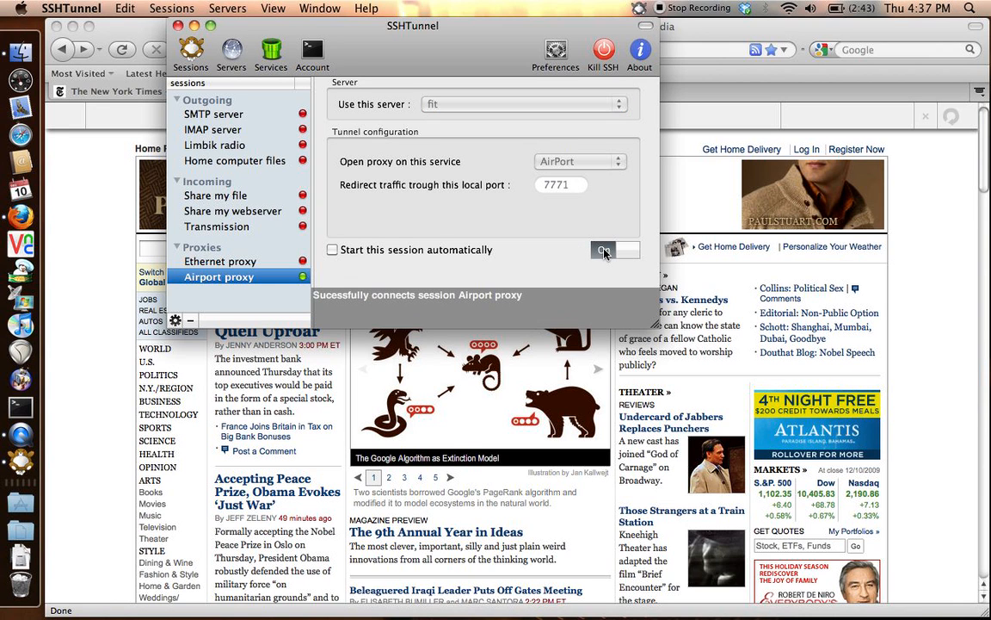
click(602, 249)
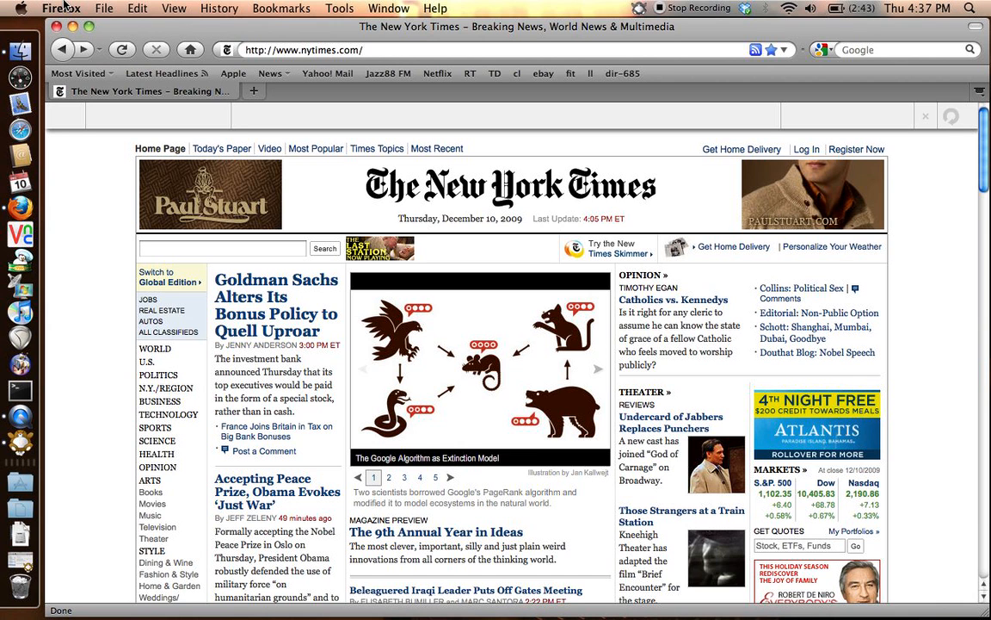
- Bring up Firefox Preferences on the Advanced section's Network tab
click(60, 7)
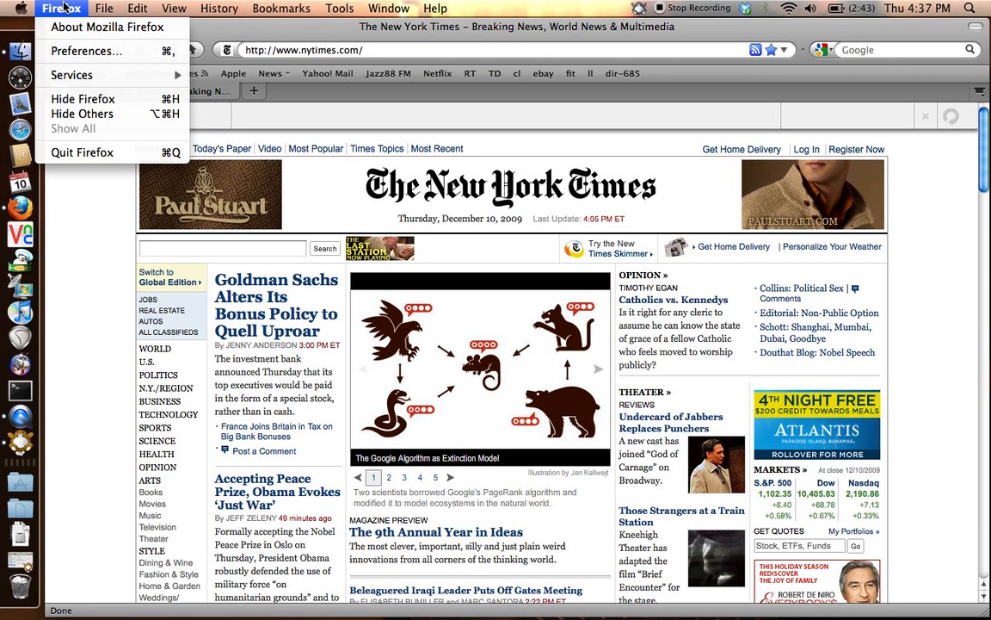
click(86, 52)
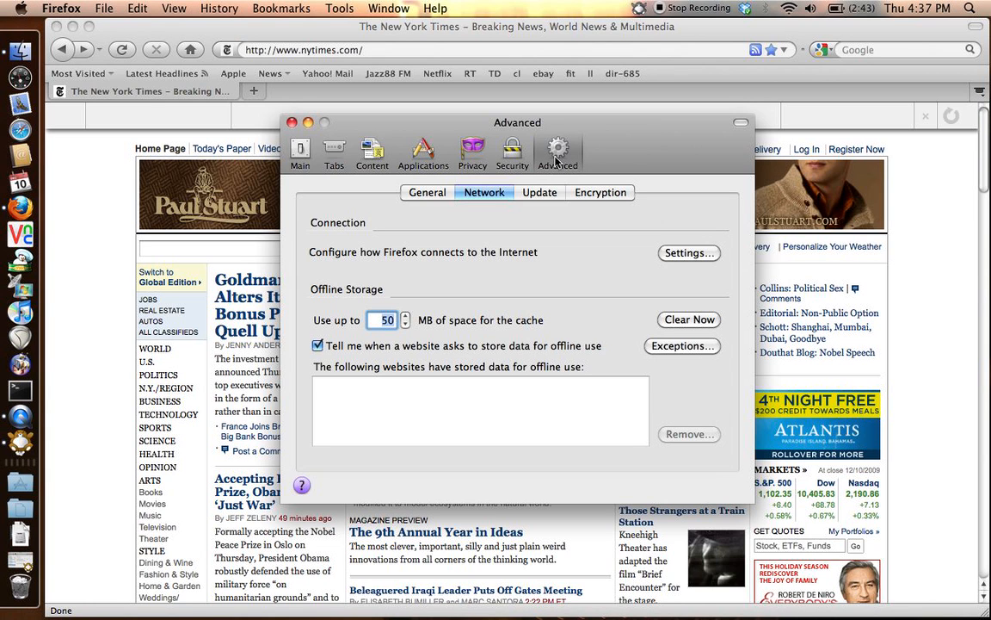
mouse_move(695, 255)
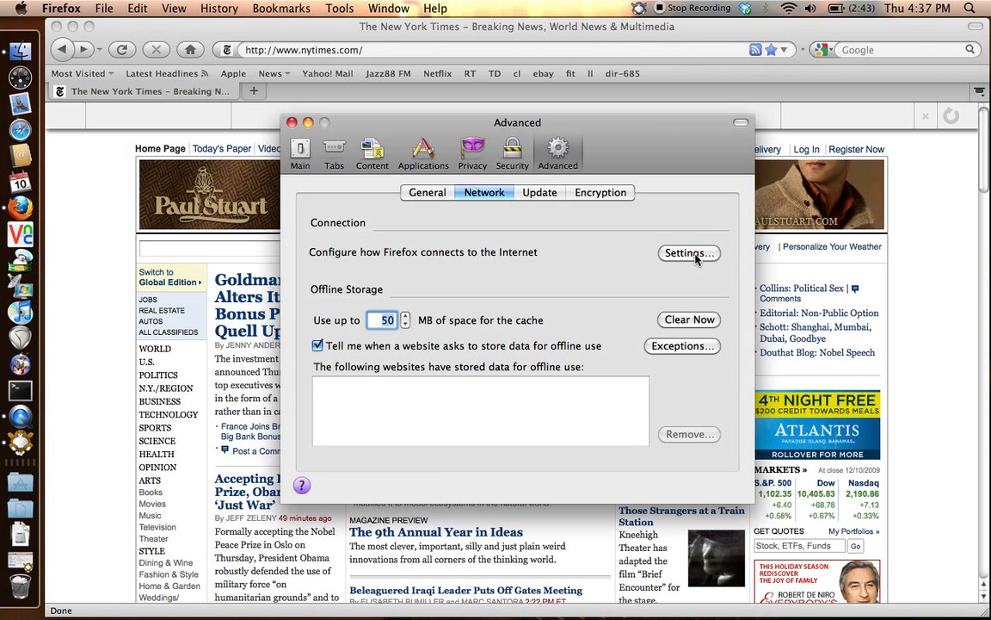
- Configure a manual SOCKS v5 proxy at 127.0.0.1 port 7771 and confirm with OK
click(688, 251)
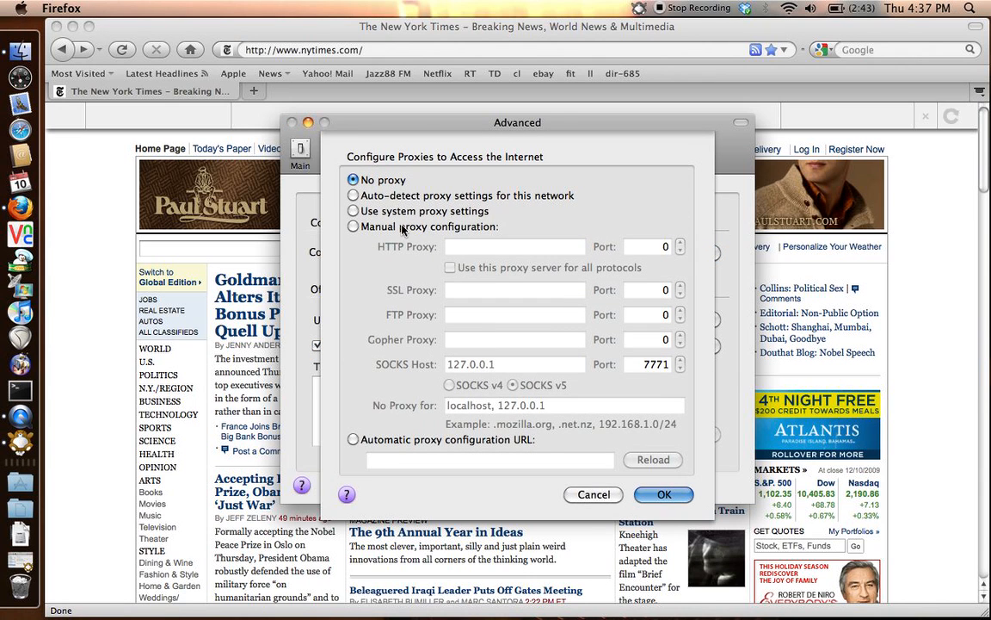
click(353, 227)
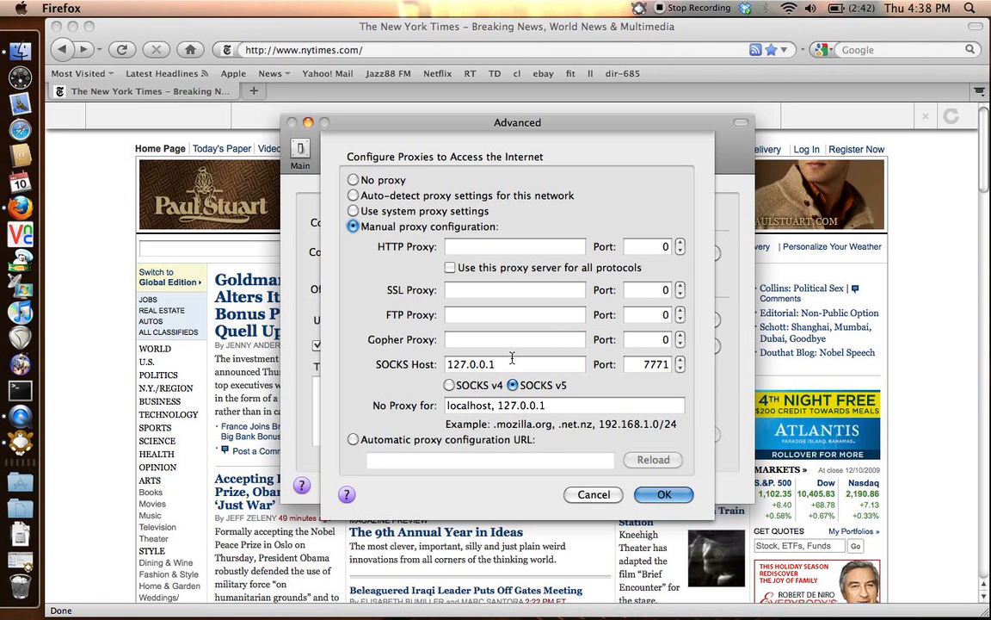
click(515, 363)
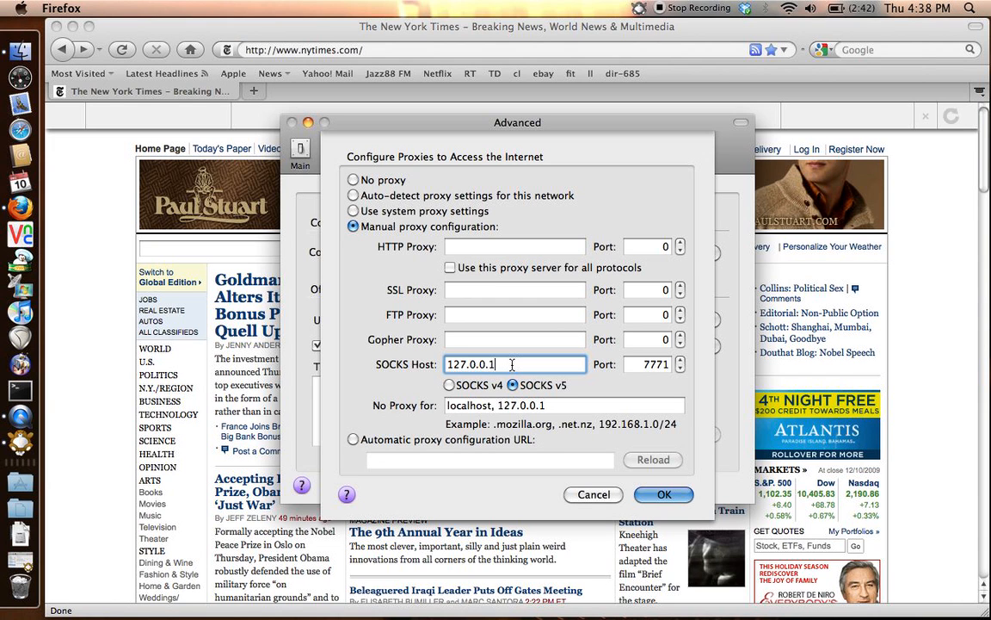
mouse_move(633, 388)
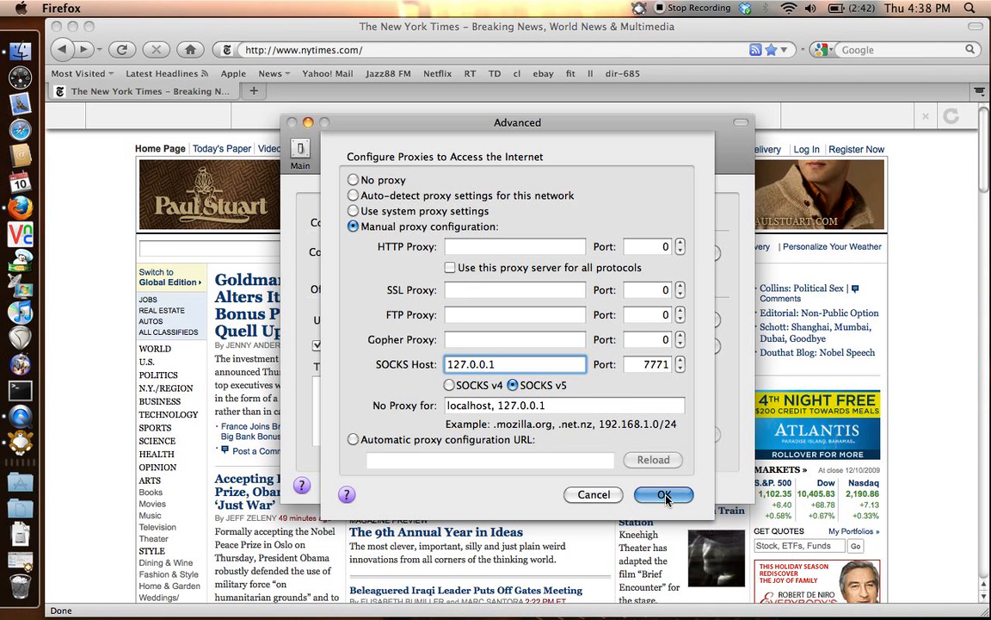
click(665, 494)
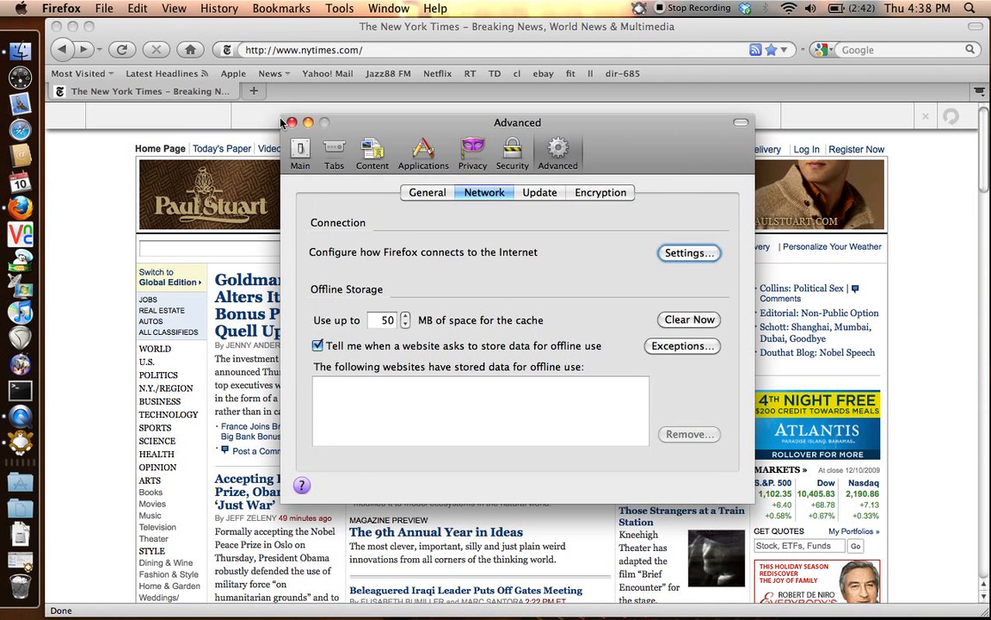
- Load the Goldman Sachs bonus policy article on nytimes.com, then add a new blank tab
click(290, 122)
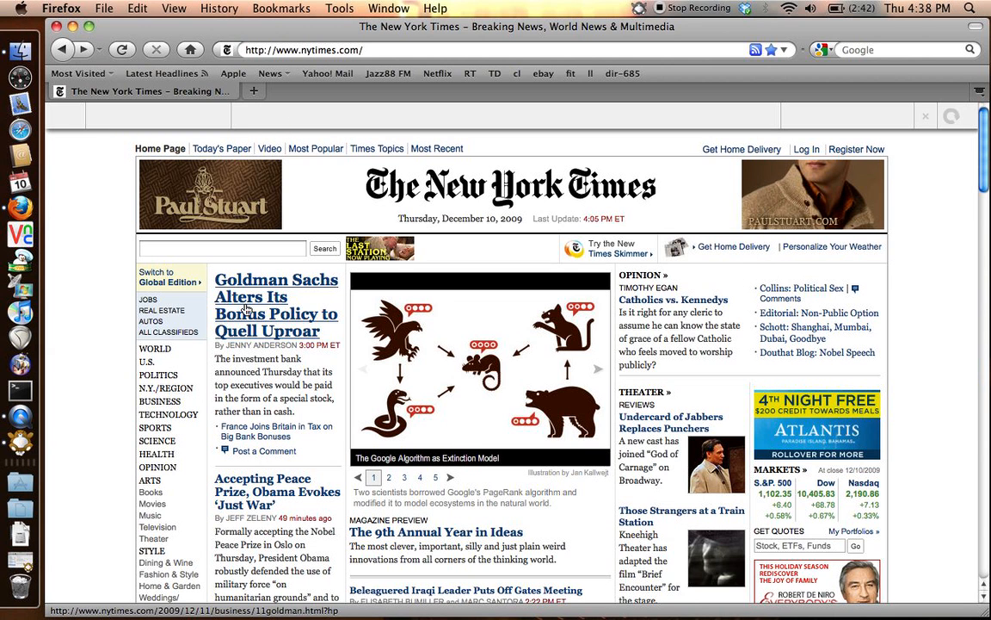
click(276, 304)
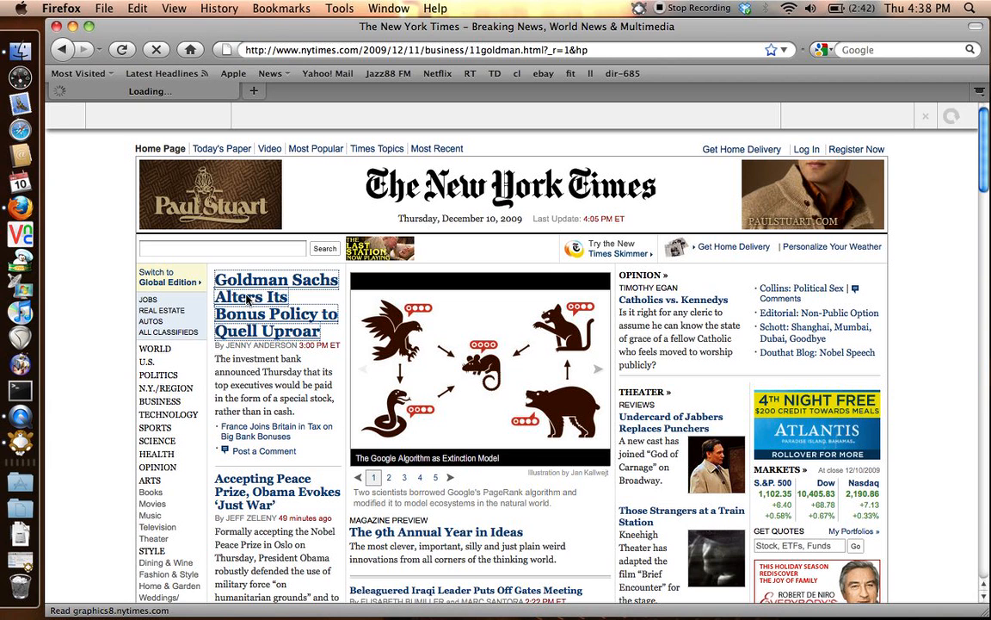
mouse_move(726, 220)
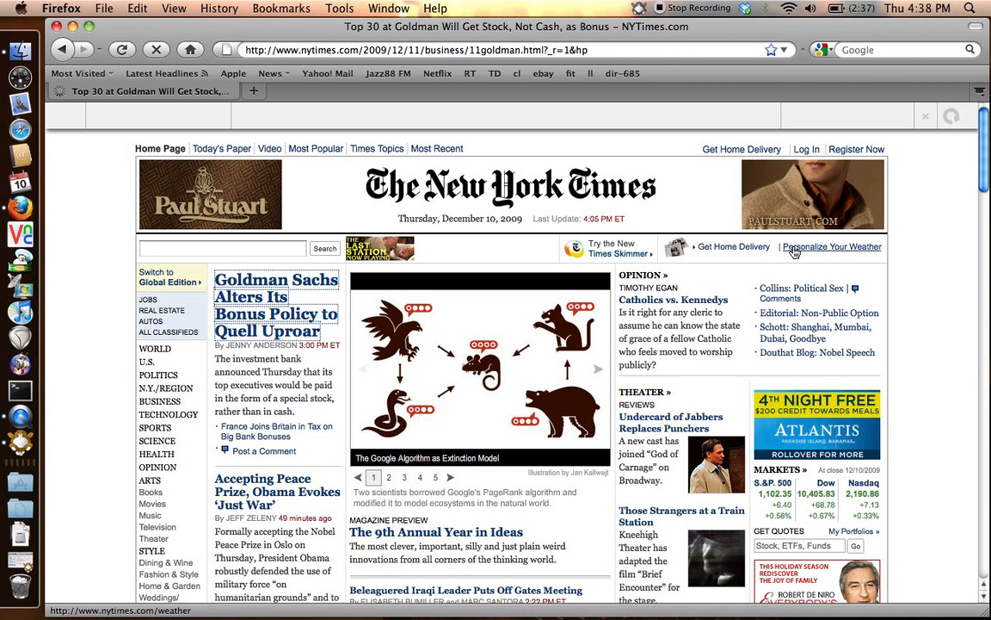
click(158, 401)
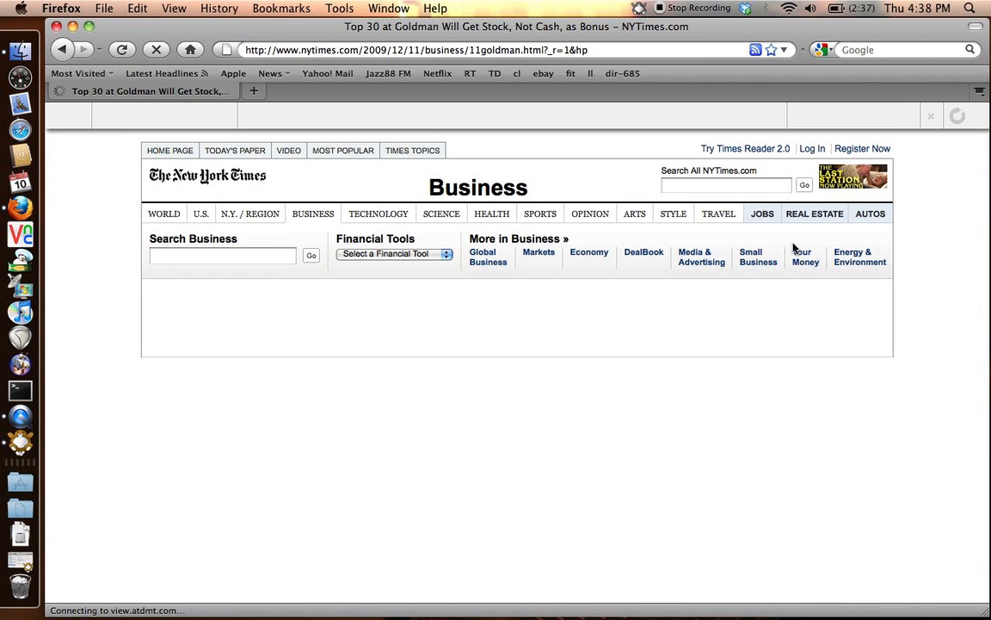
mouse_move(634, 213)
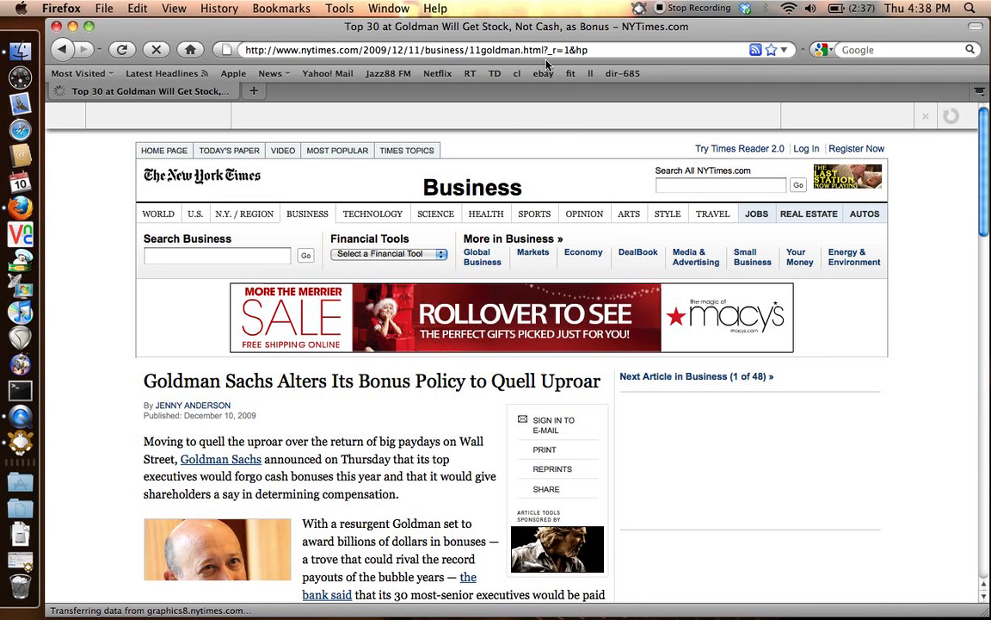
click(253, 90)
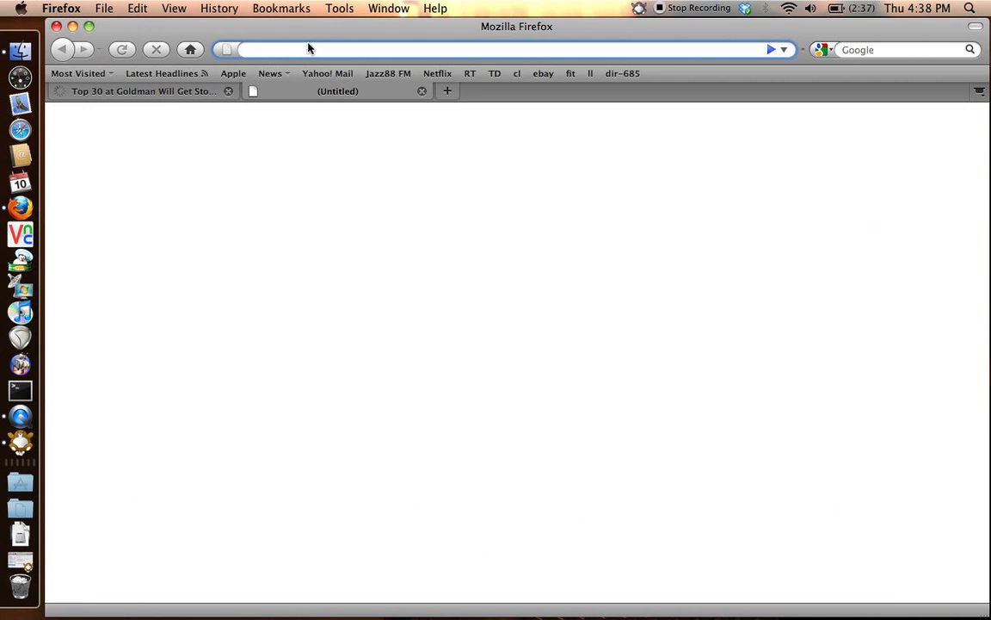
- Load about:config in the new tab, accept the warranty warning and begin filtering with 'n'
click(490, 48)
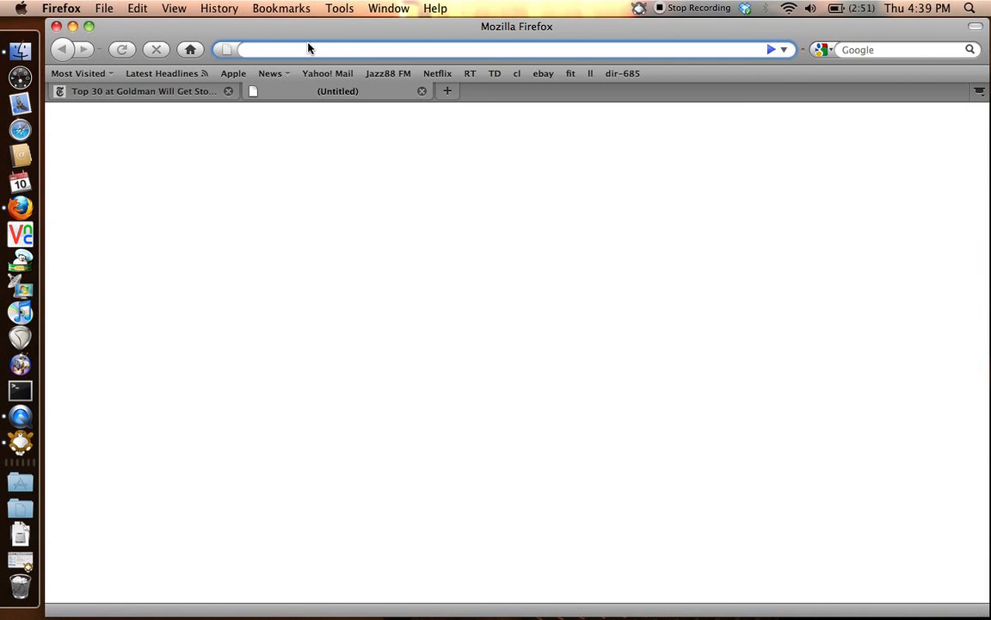
text(about:config)
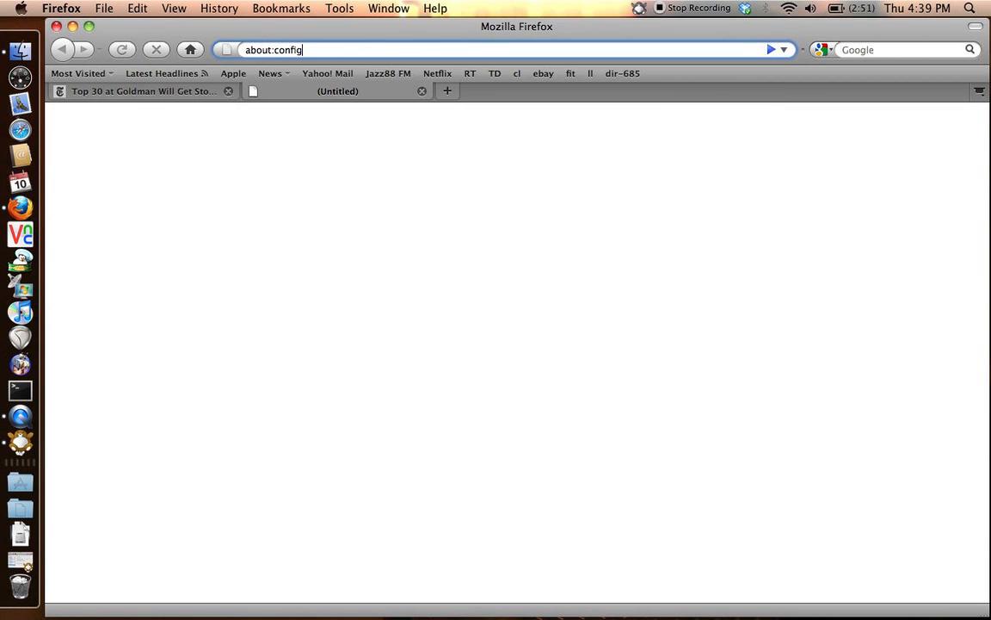
key(Return)
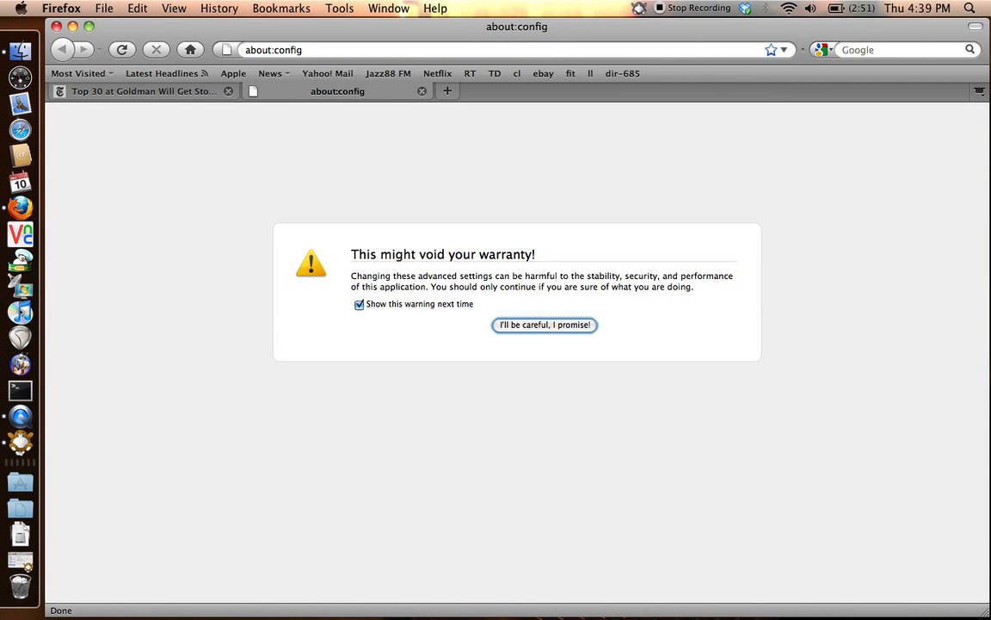
mouse_move(520, 328)
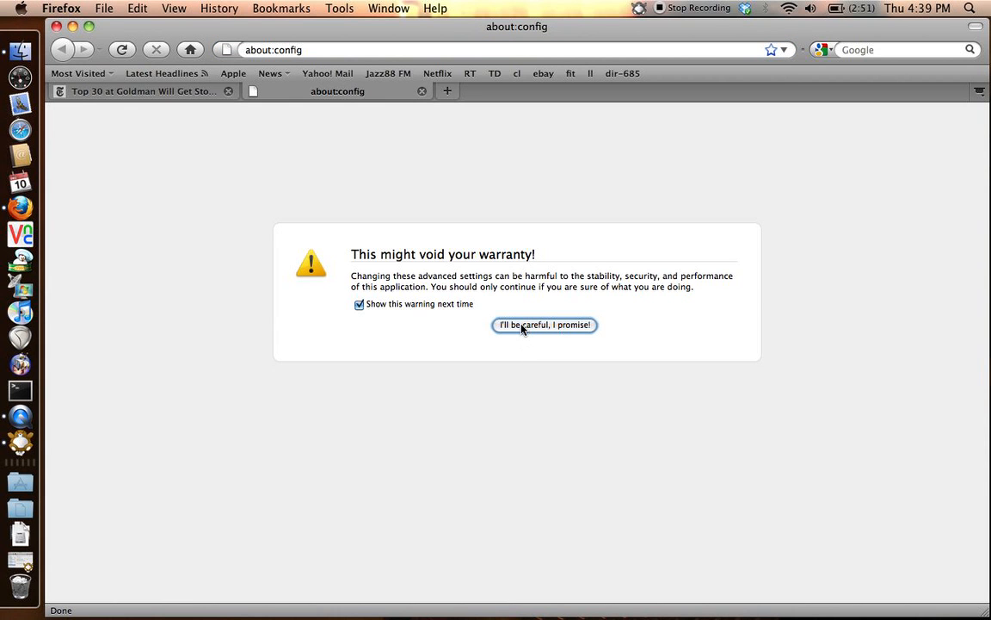
click(544, 323)
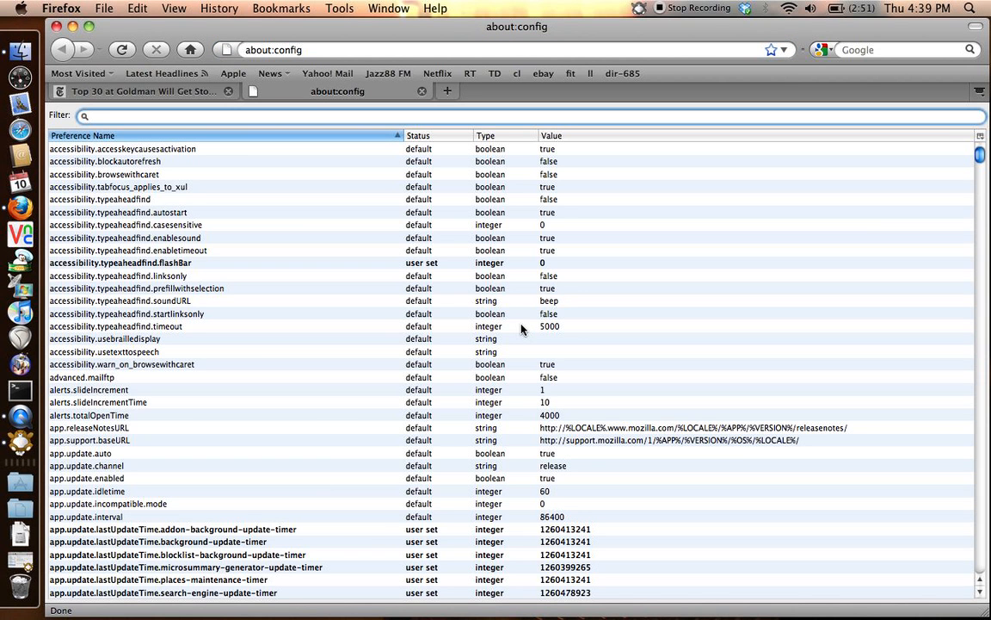
text(n)
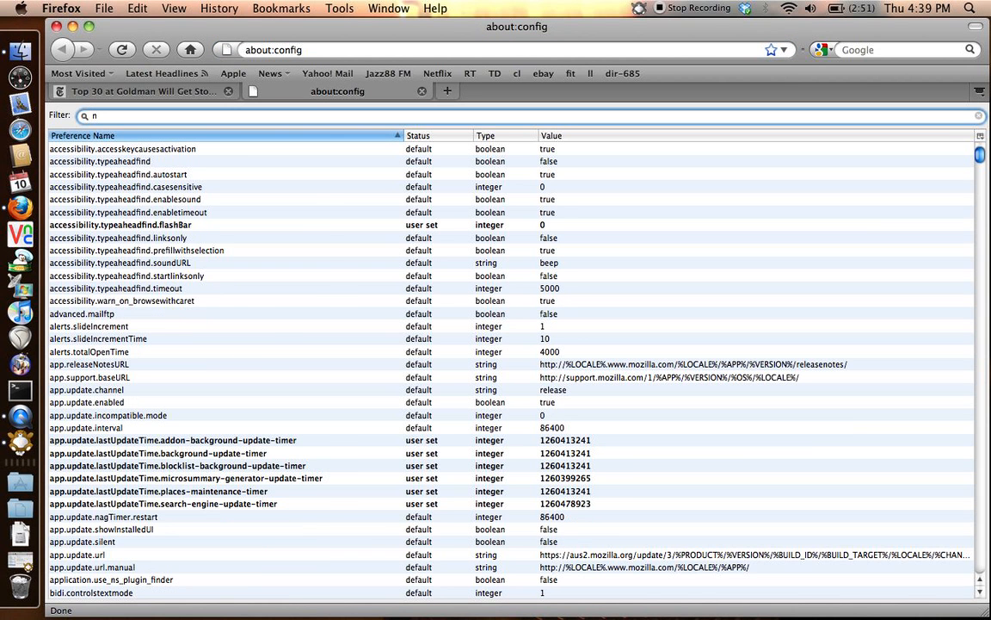
- Scroll to network.proxy.socks_remote_dns in the list and toggle it to true
scroll(down, 3)
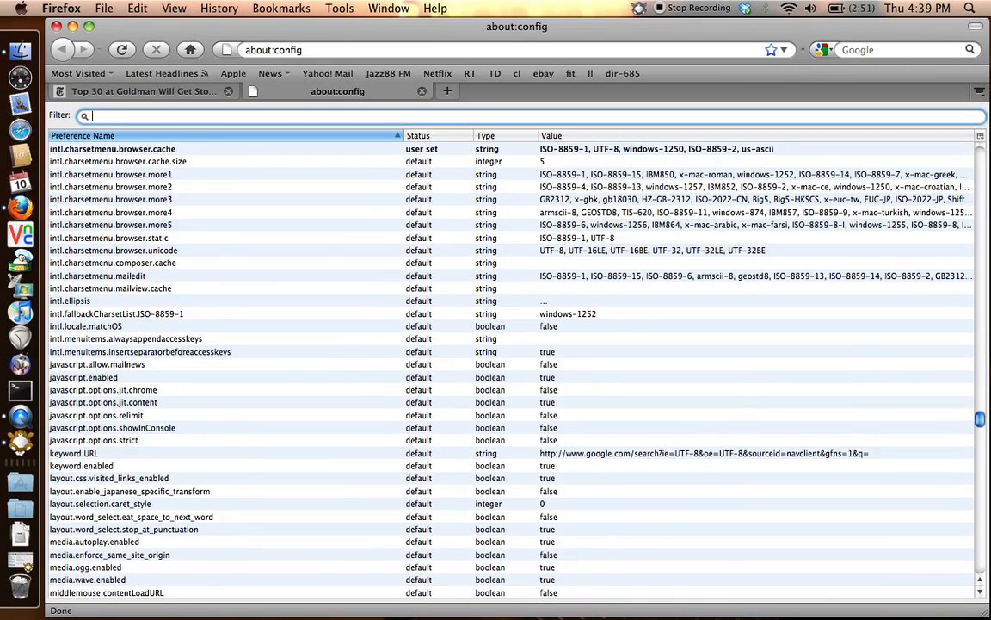
scroll(up, 3)
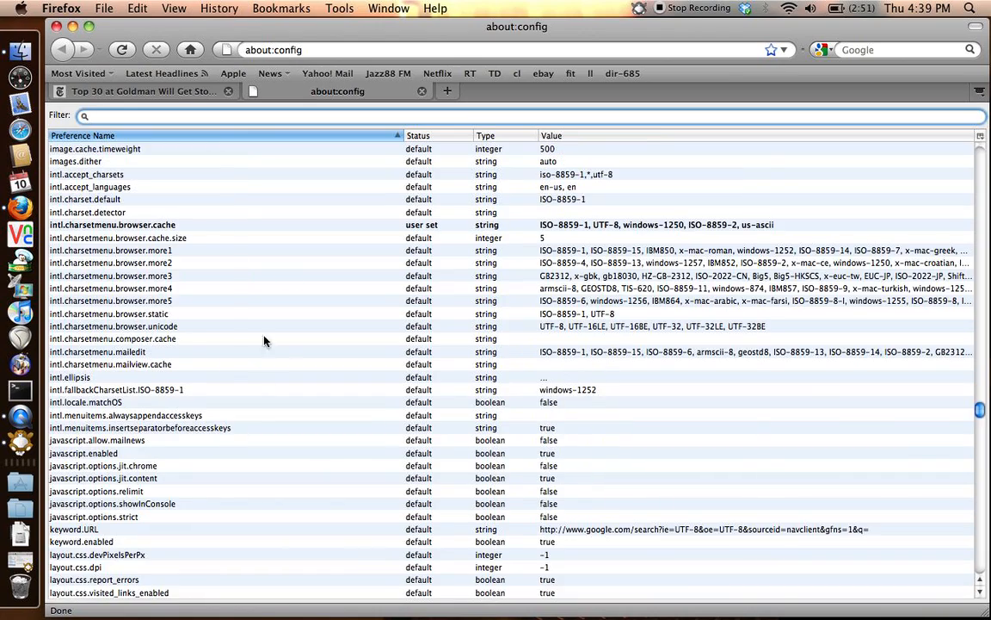
scroll(down, 3)
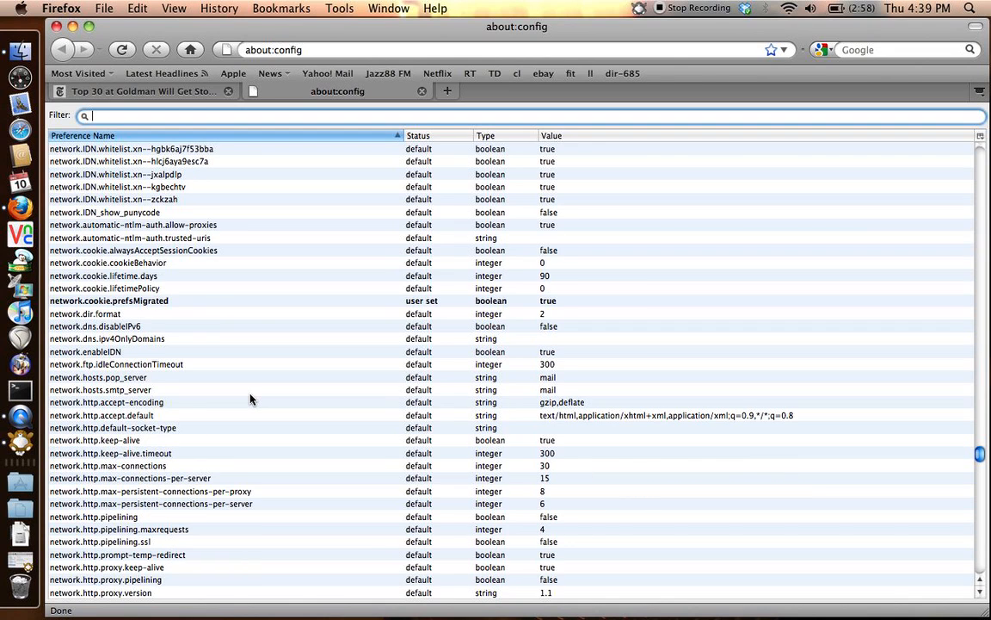
mouse_move(107, 348)
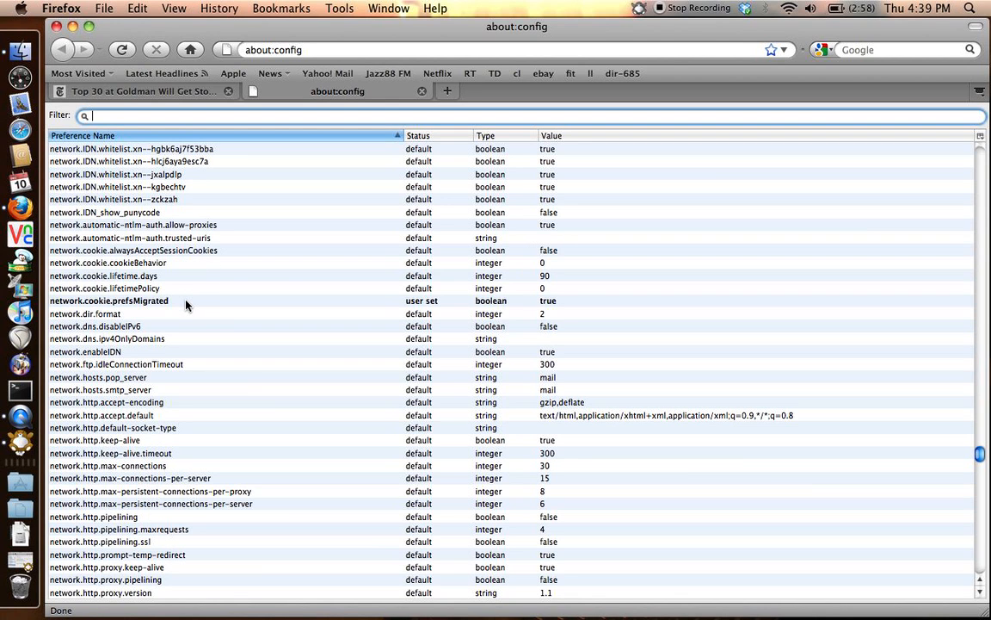
scroll(down, 3)
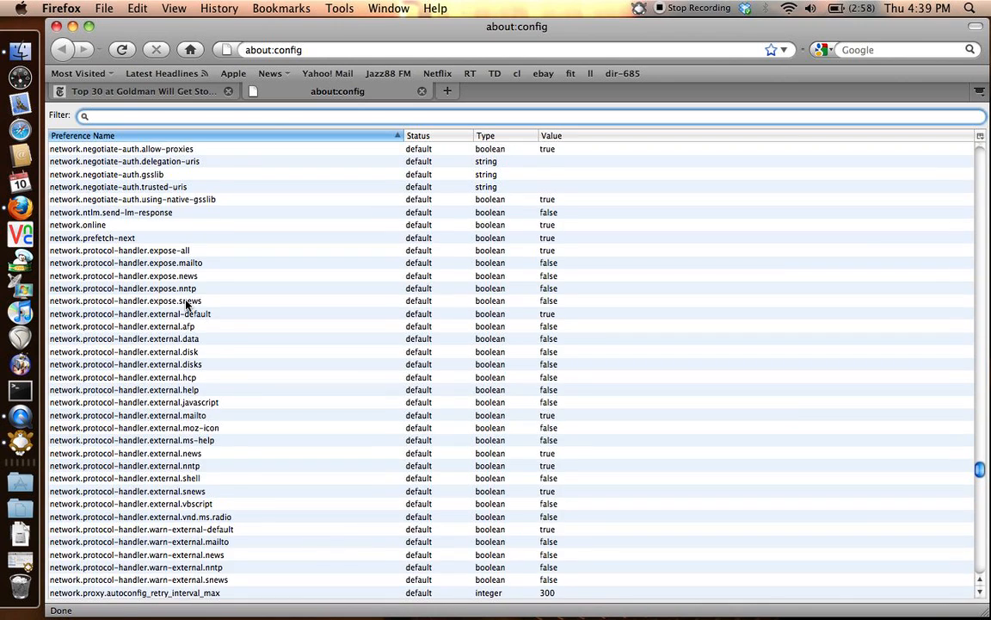
scroll(down, 3)
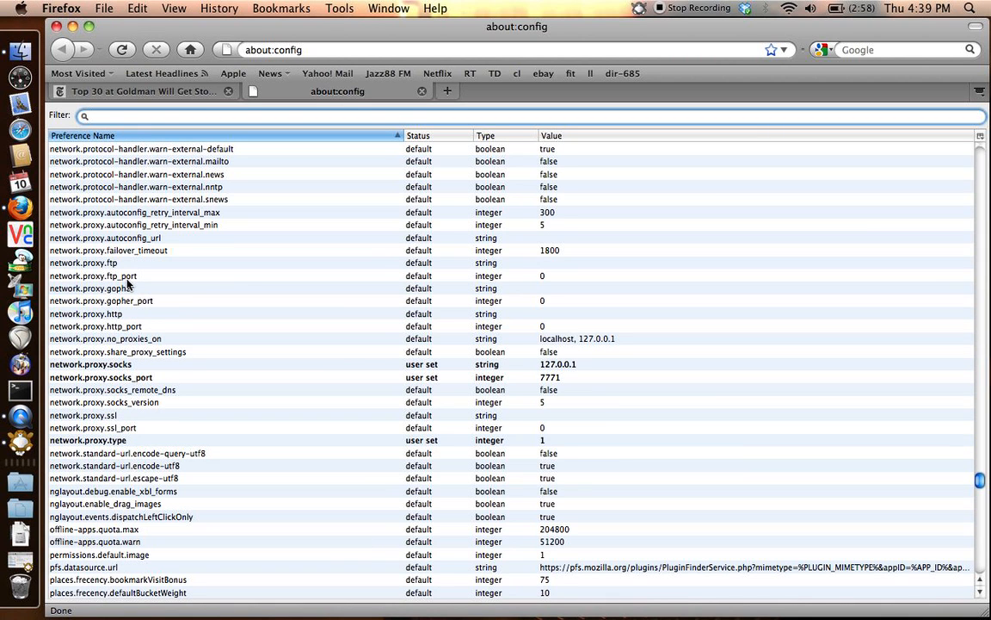
mouse_move(131, 403)
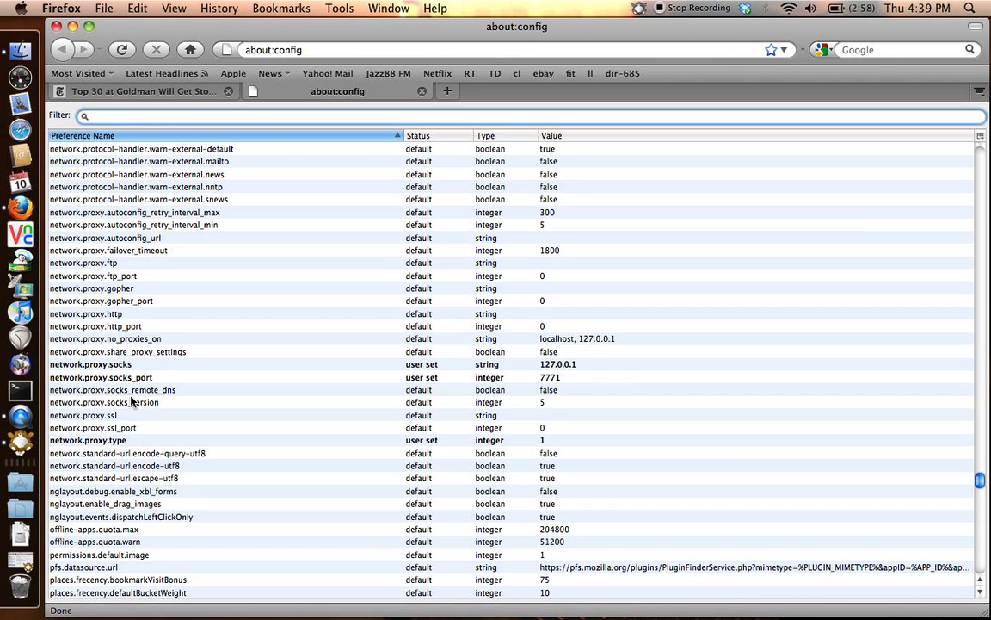
click(134, 389)
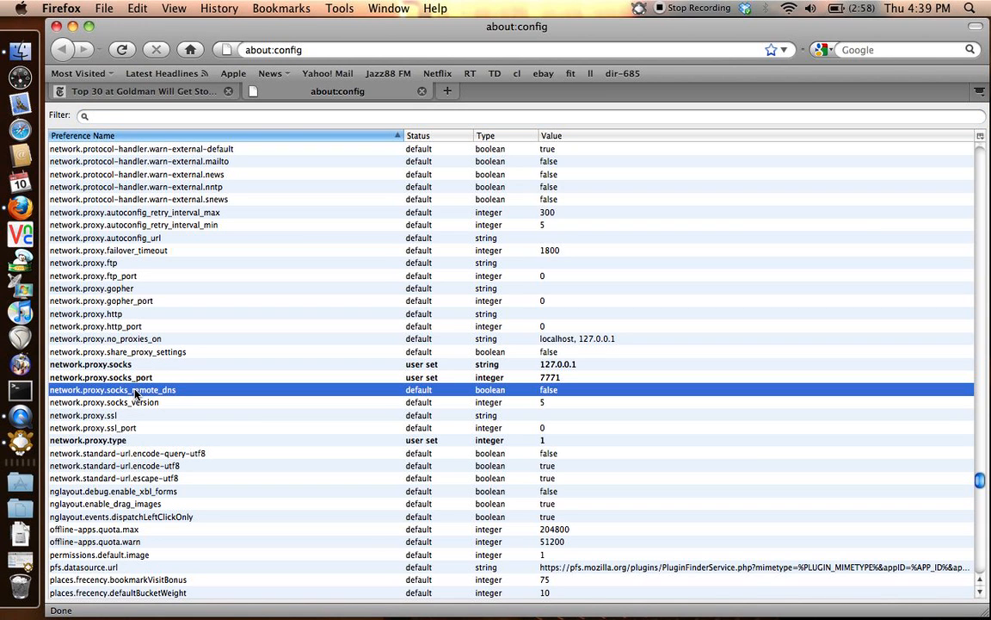
mouse_move(210, 395)
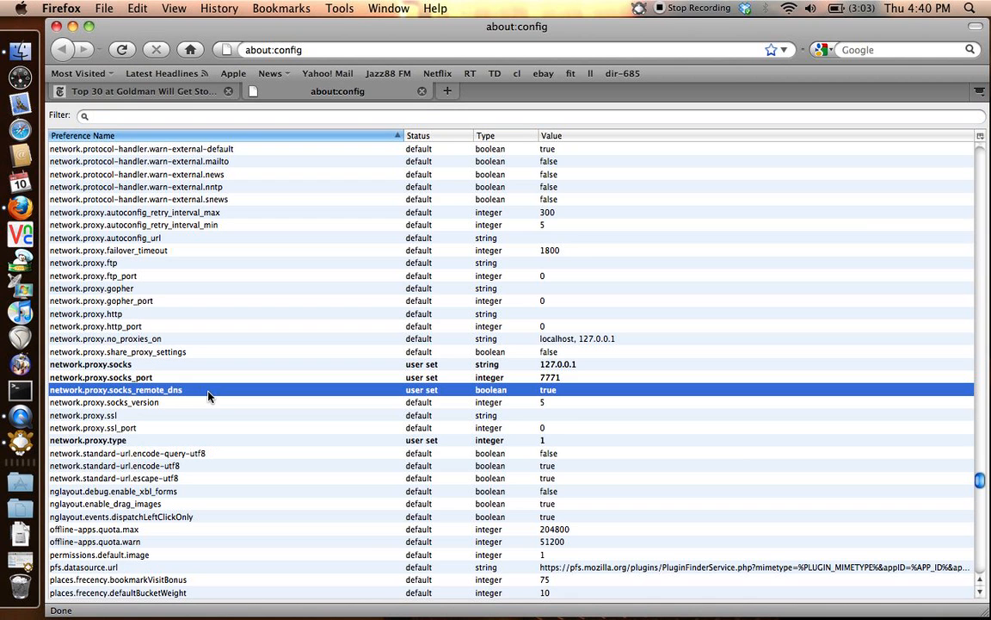
- Close the about:config tab and load the Jazz88 FM Listen Now page from the bookmarks toolbar
click(141, 91)
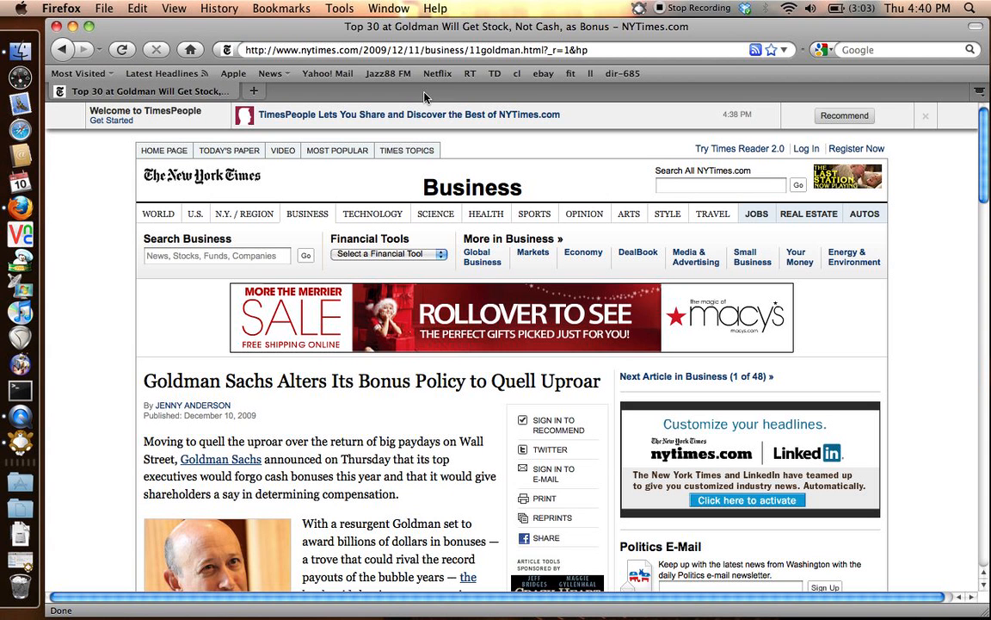
mouse_move(365, 85)
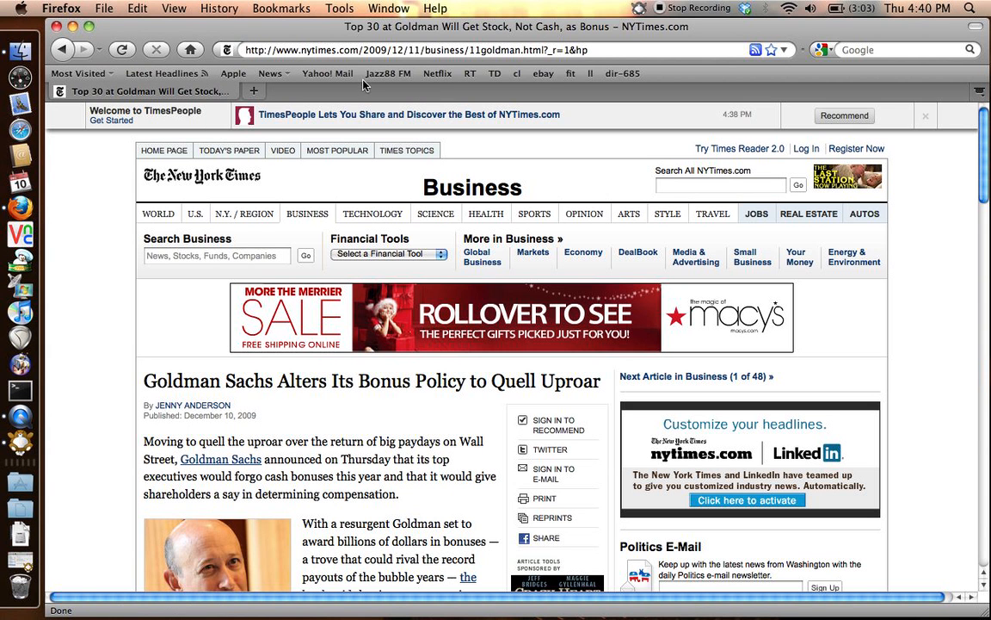
click(389, 72)
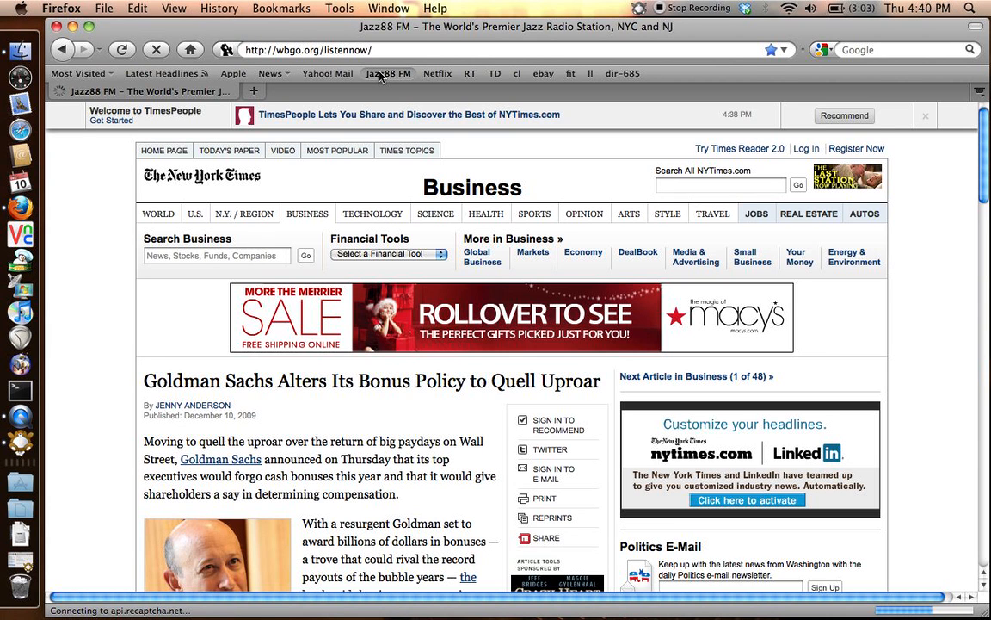
click(388, 72)
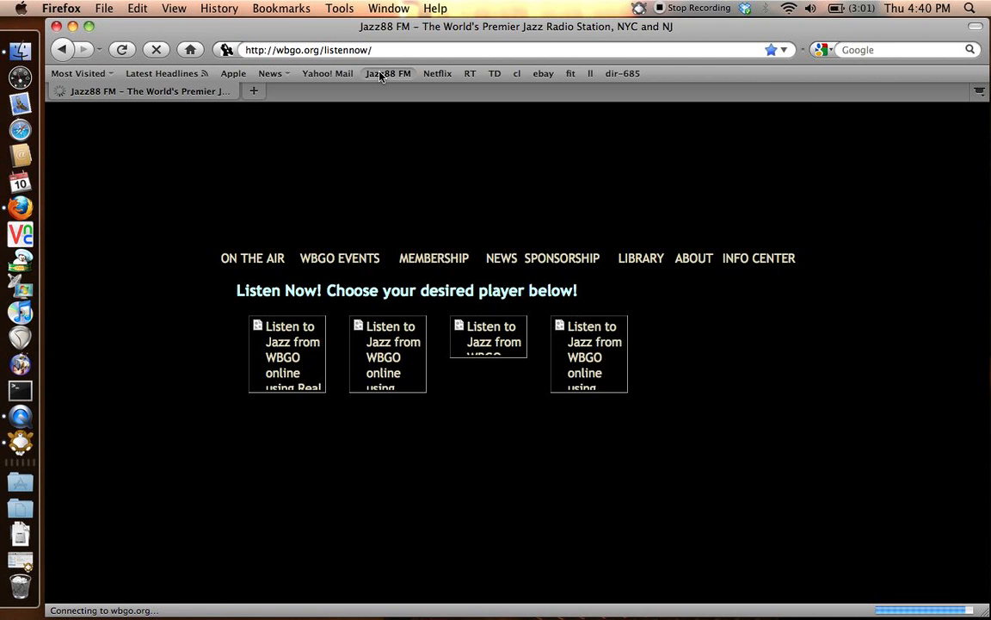